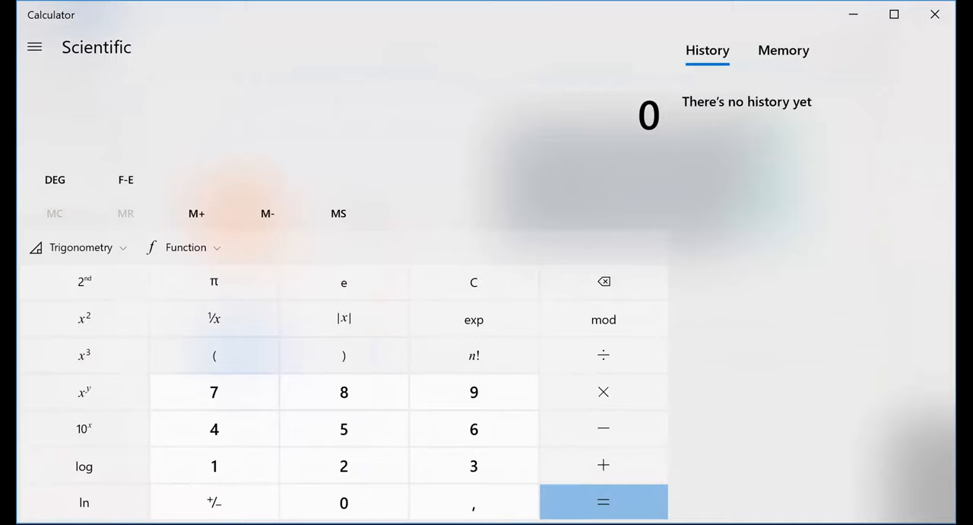
{"action": "mouse_move", "coordinate": [932, 487]}
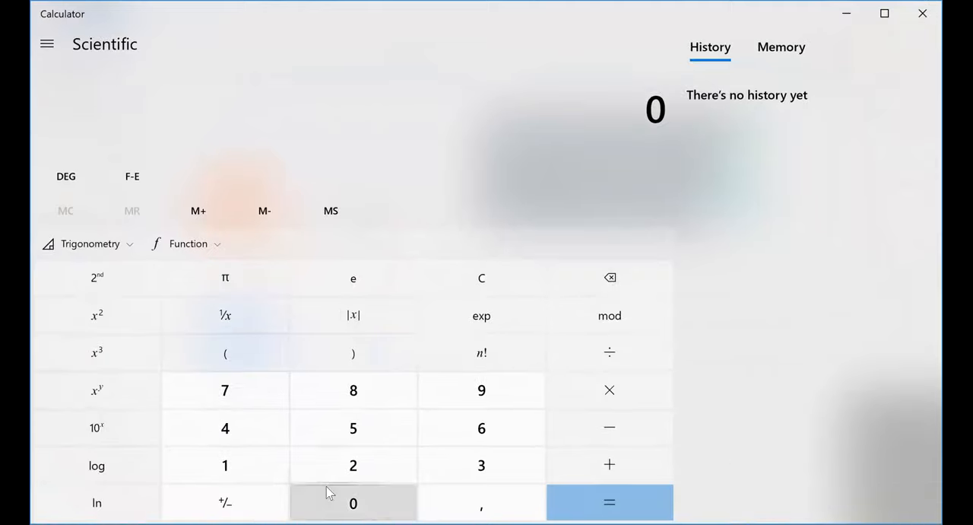
{"action": "mouse_move", "coordinate": [225, 428]}
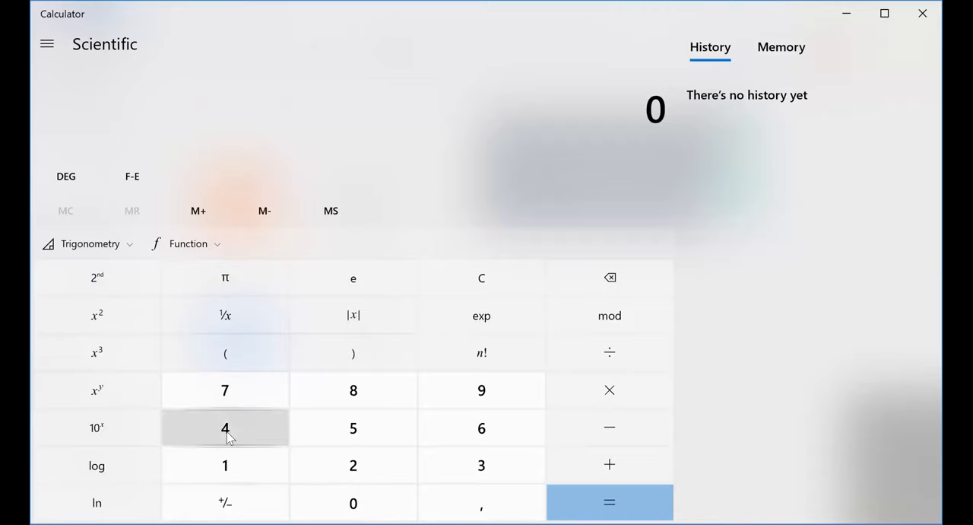
Step: Enter 40 − 52 + 20 on the keypad and evaluate it to get 8
{"action": "left_click", "coordinate": [353, 502]}
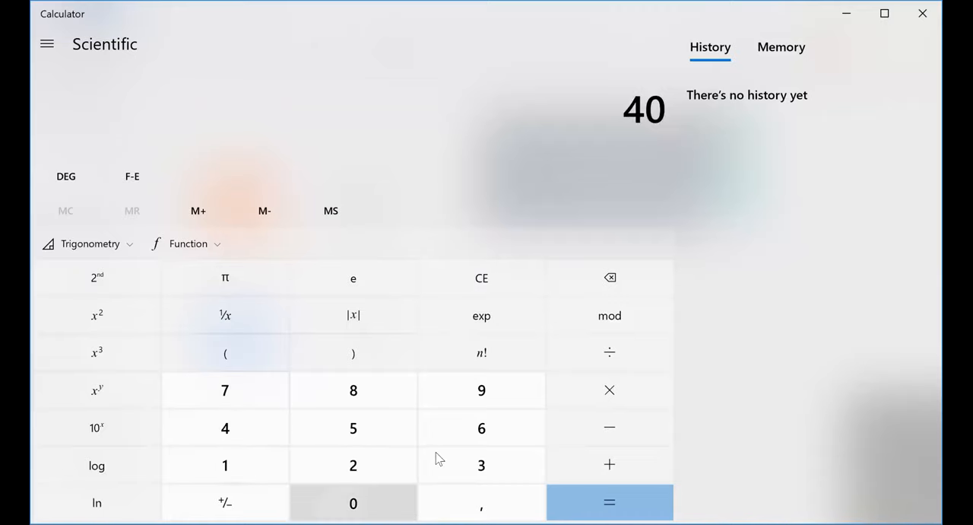
{"action": "left_click", "coordinate": [609, 427]}
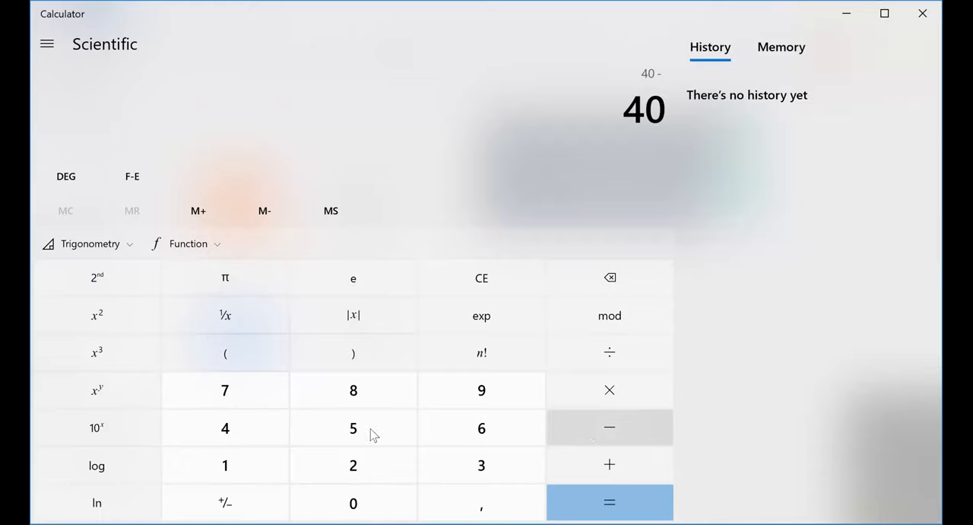
{"action": "left_click", "coordinate": [353, 465]}
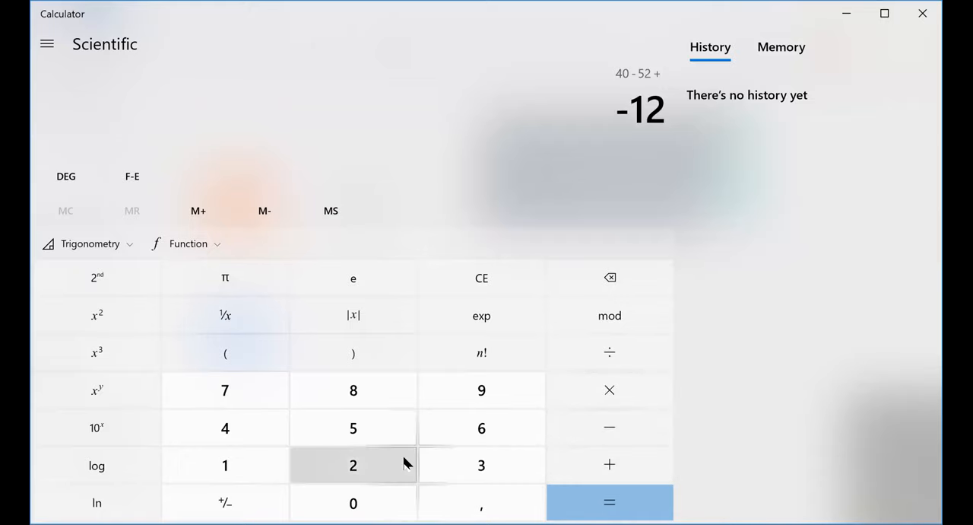
{"action": "mouse_move", "coordinate": [353, 390]}
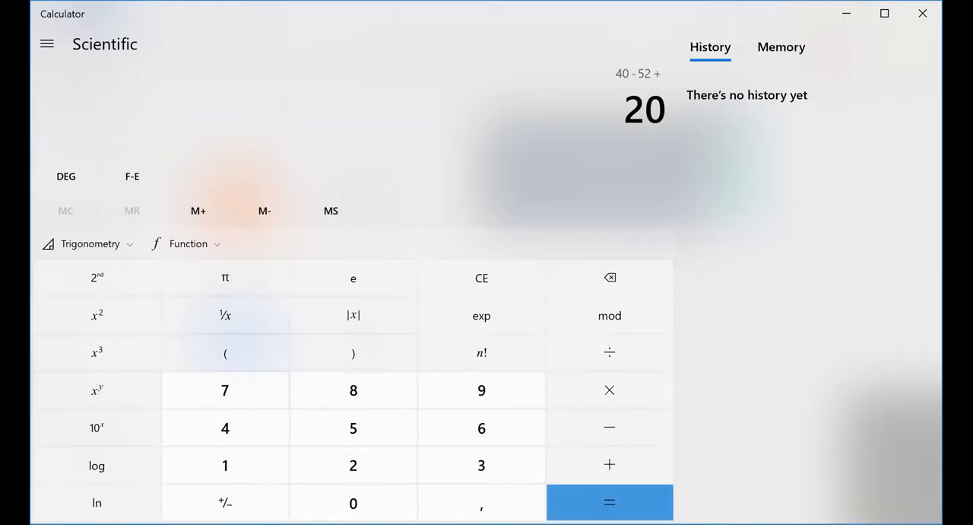
{"action": "left_click", "coordinate": [609, 502]}
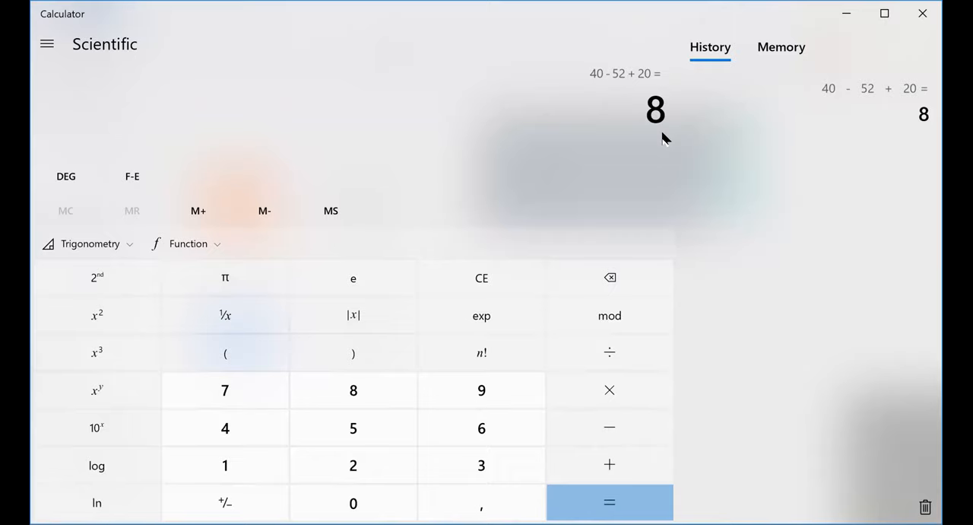
{"action": "mouse_move", "coordinate": [661, 129]}
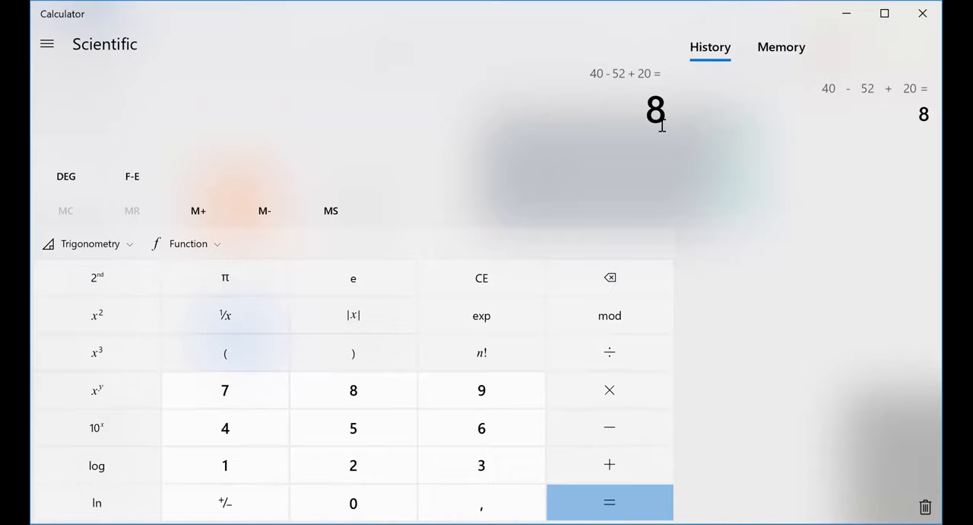
{"action": "mouse_move", "coordinate": [668, 124]}
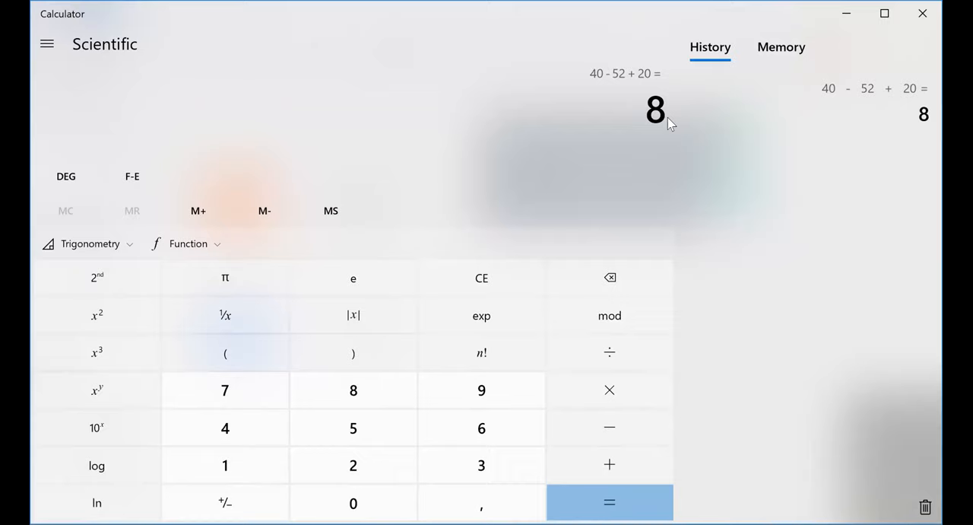
{"action": "mouse_move", "coordinate": [601, 79]}
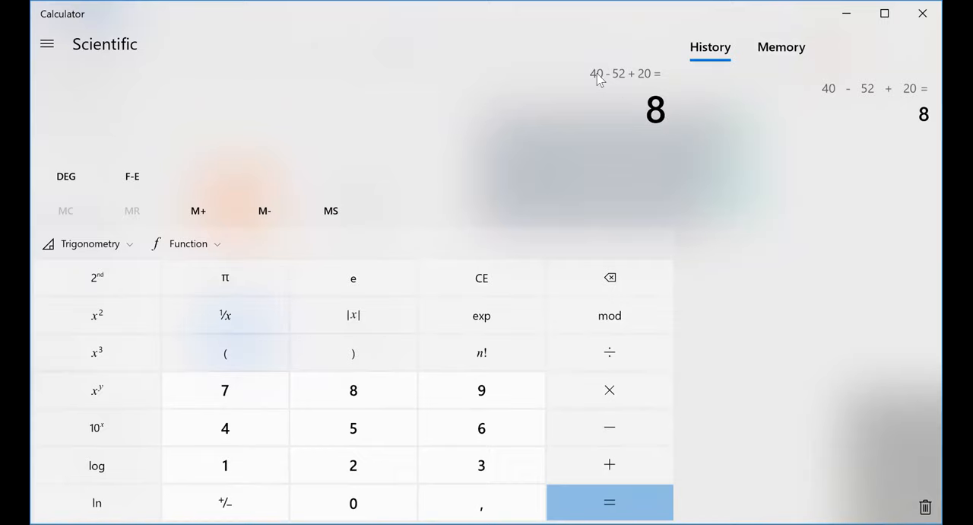
{"action": "mouse_move", "coordinate": [637, 82]}
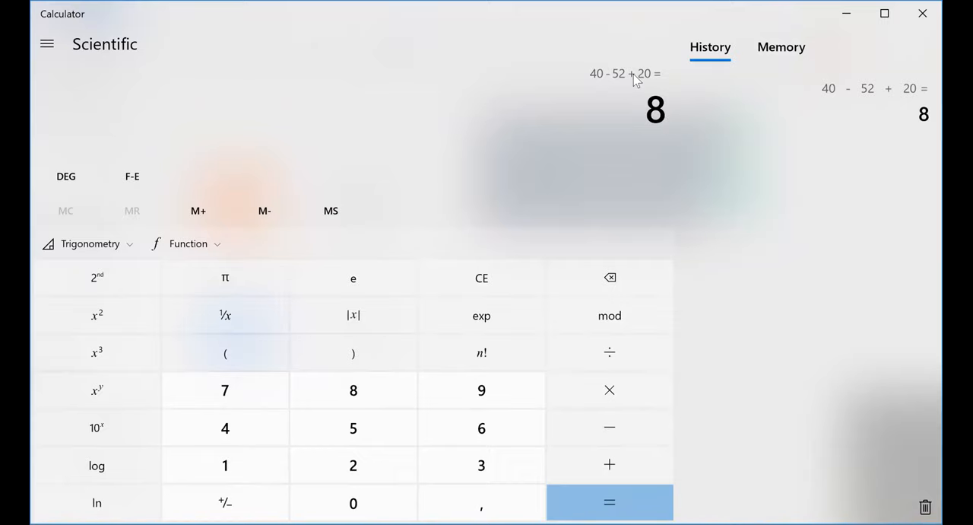
{"action": "mouse_move", "coordinate": [608, 87]}
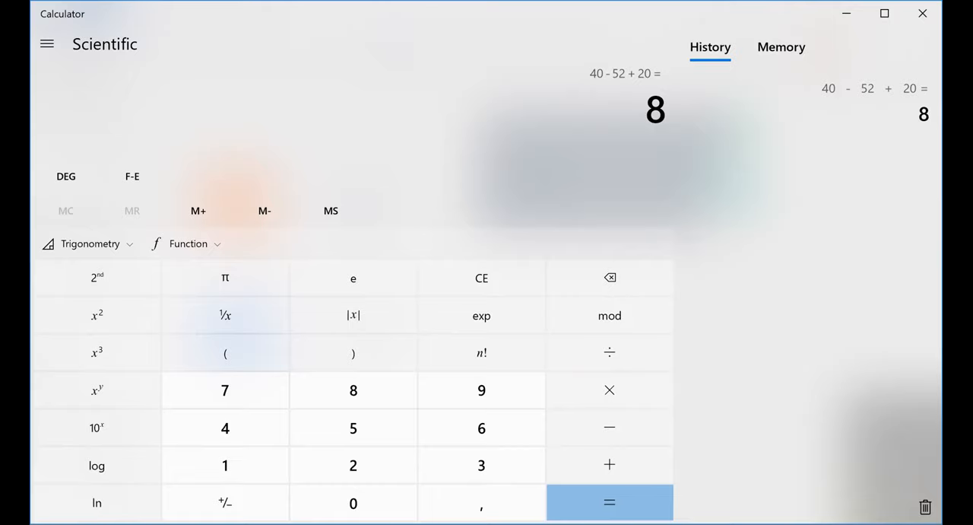
{"action": "mouse_move", "coordinate": [221, 477]}
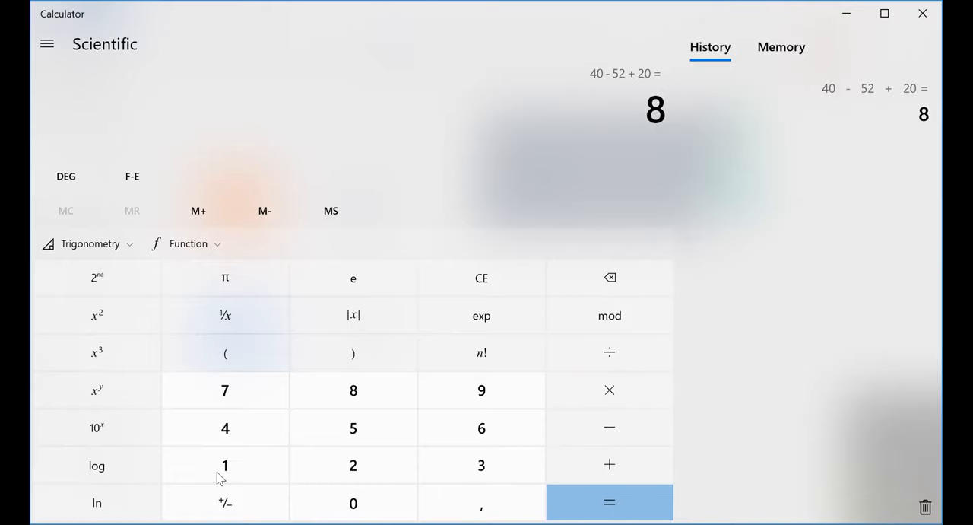
{"action": "mouse_move", "coordinate": [457, 288]}
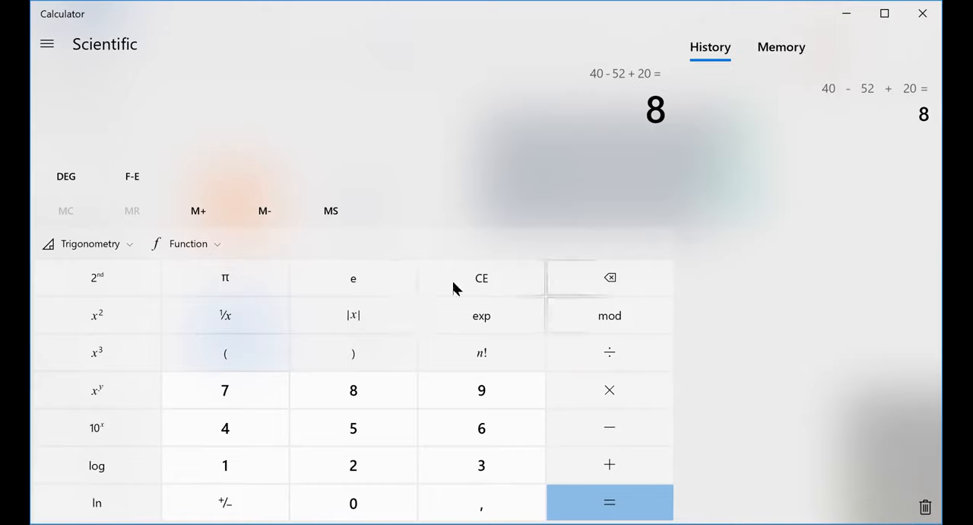
Step: Clear the display, re-evaluate 40 − 52 + 20 = 8 for a second history entry, then clear
{"action": "left_click", "coordinate": [481, 277]}
{"action": "type", "text": "40"}
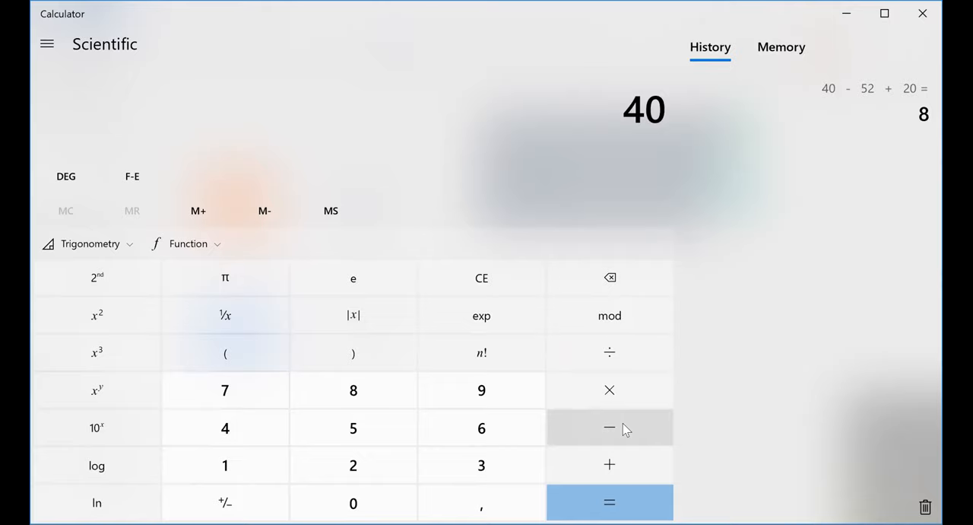
{"action": "left_click", "coordinate": [352, 427]}
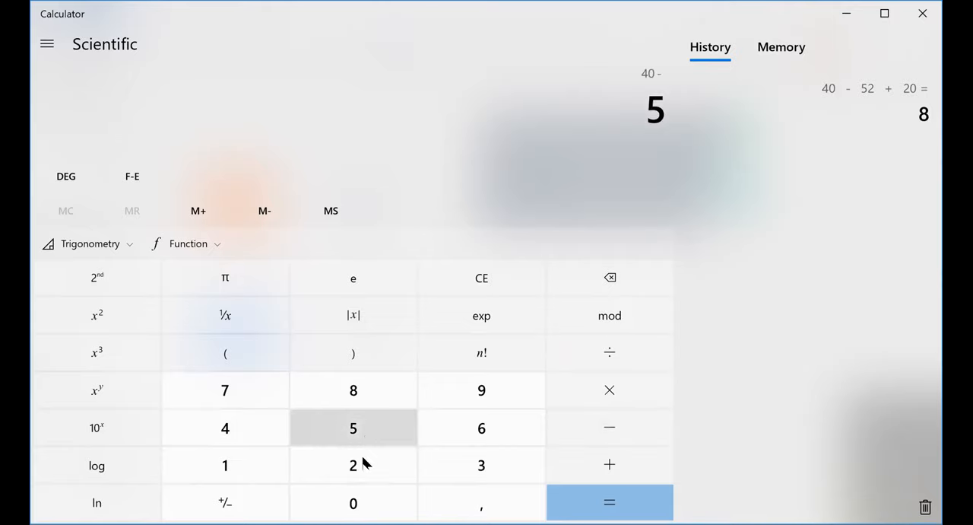
{"action": "left_click", "coordinate": [352, 465]}
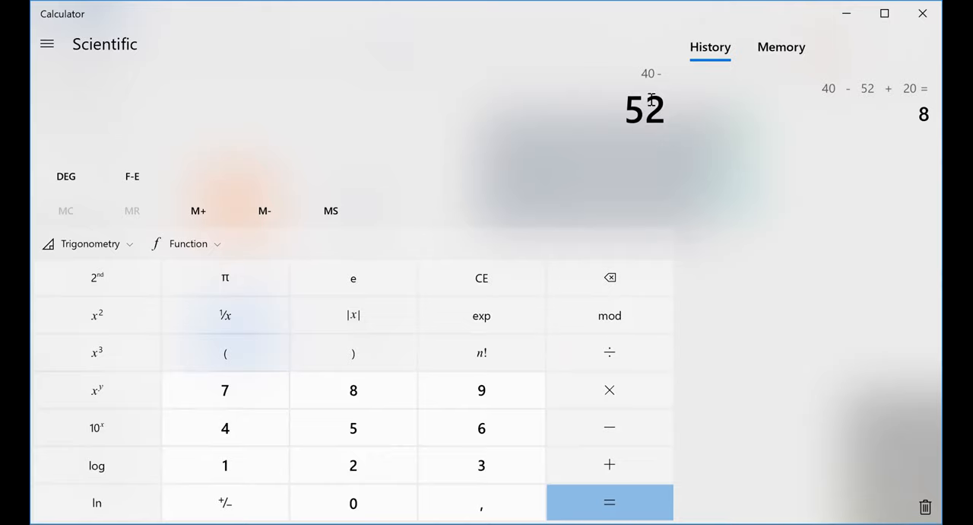
{"action": "mouse_move", "coordinate": [569, 468]}
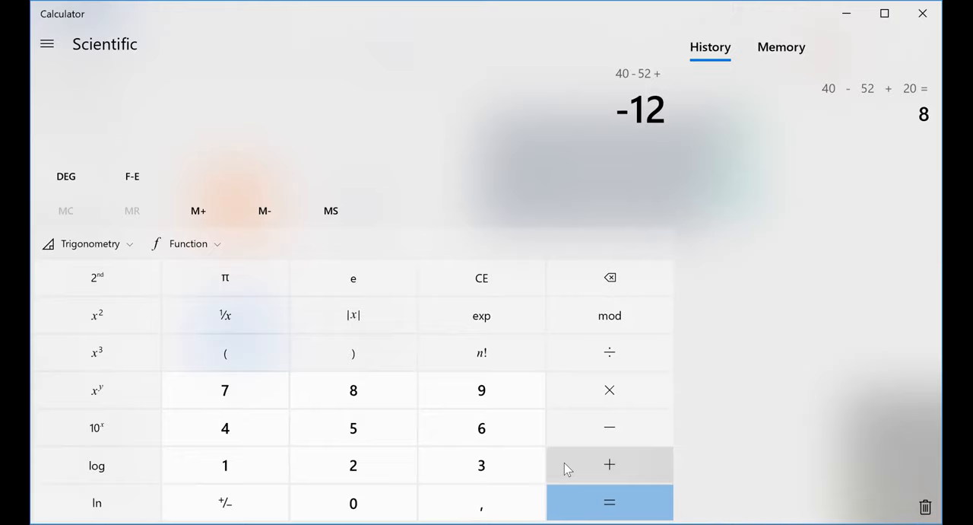
{"action": "mouse_move", "coordinate": [538, 436]}
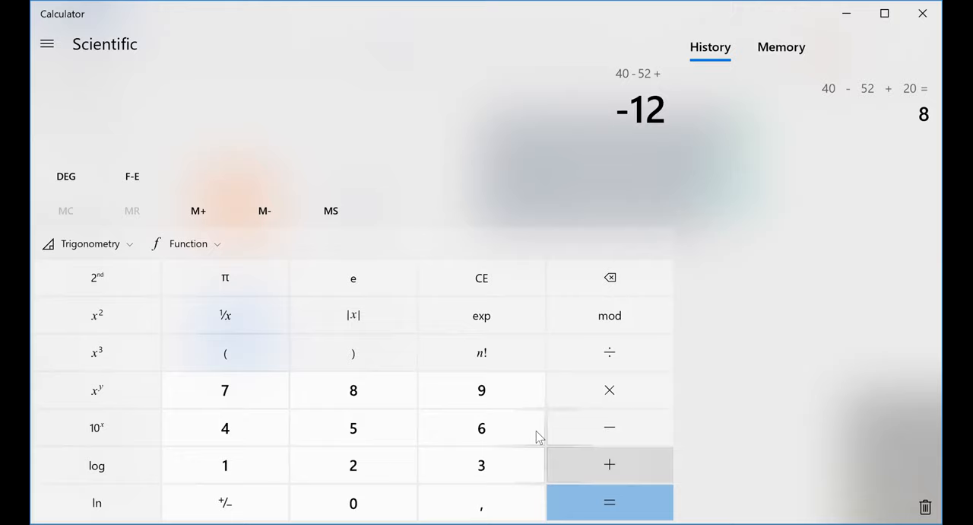
{"action": "mouse_move", "coordinate": [481, 465]}
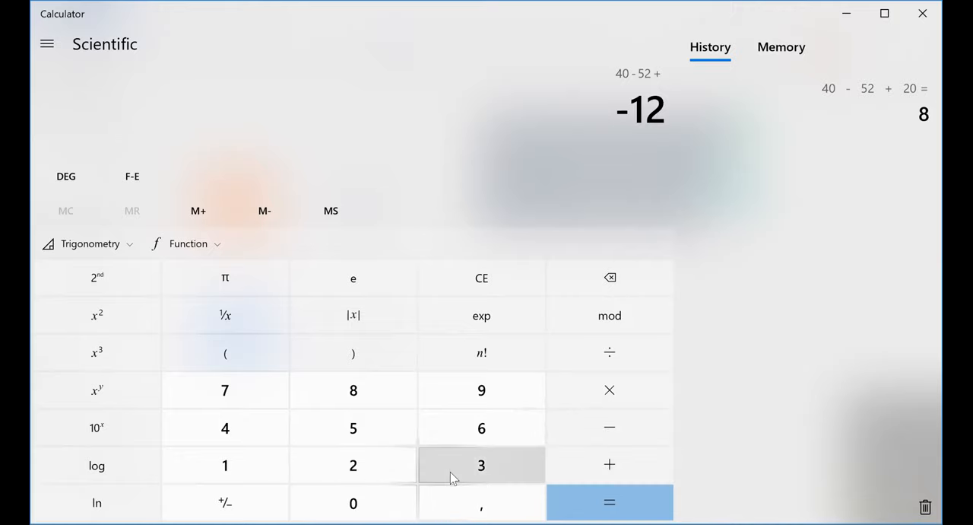
{"action": "mouse_move", "coordinate": [353, 464]}
{"action": "type", "text": "20"}
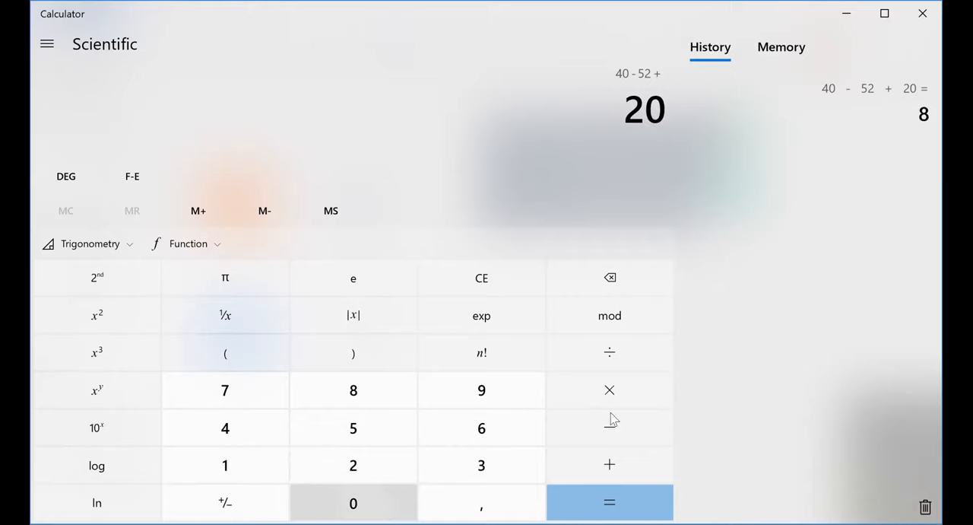
{"action": "left_click", "coordinate": [609, 502]}
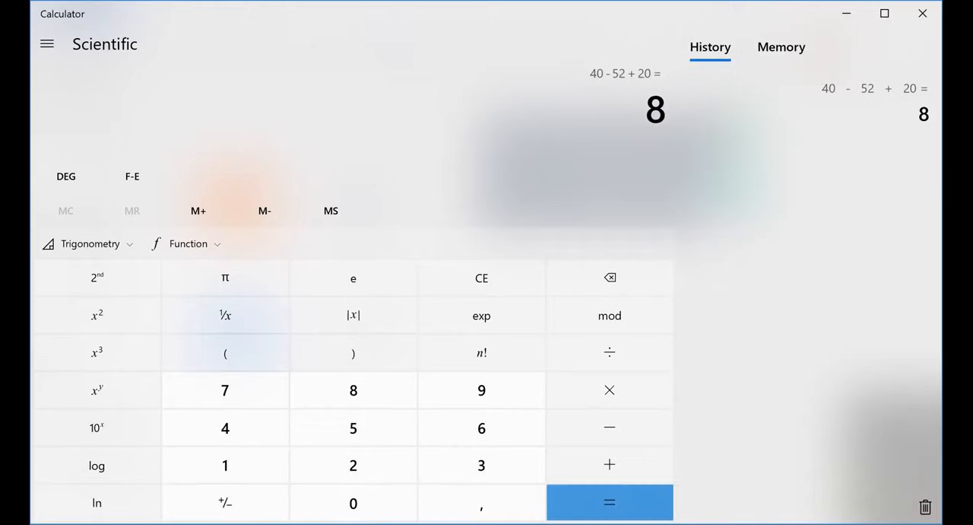
{"action": "left_click", "coordinate": [609, 502]}
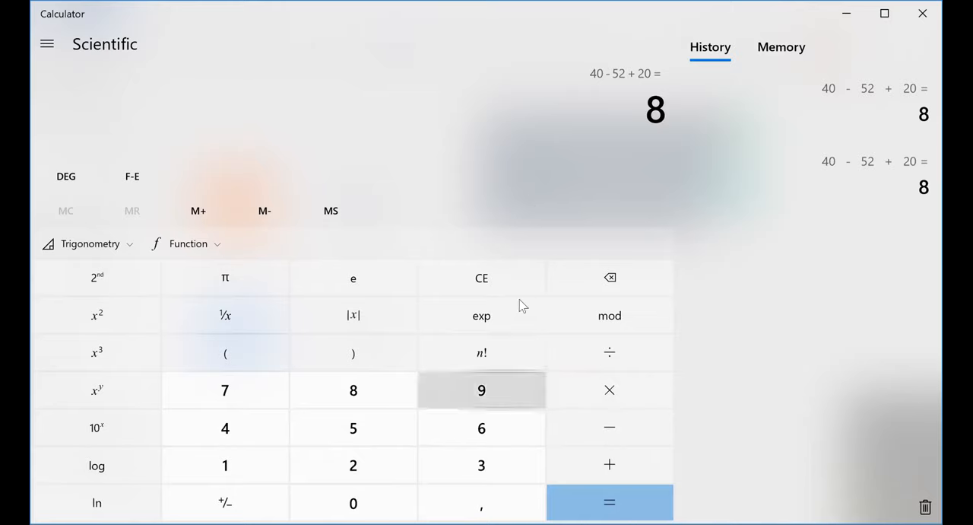
{"action": "left_click", "coordinate": [481, 278]}
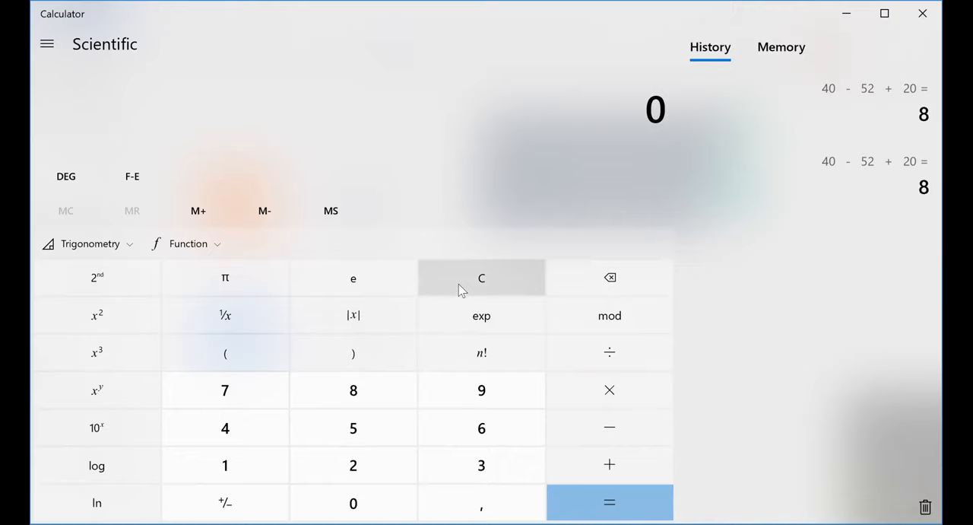
{"action": "mouse_move", "coordinate": [225, 427]}
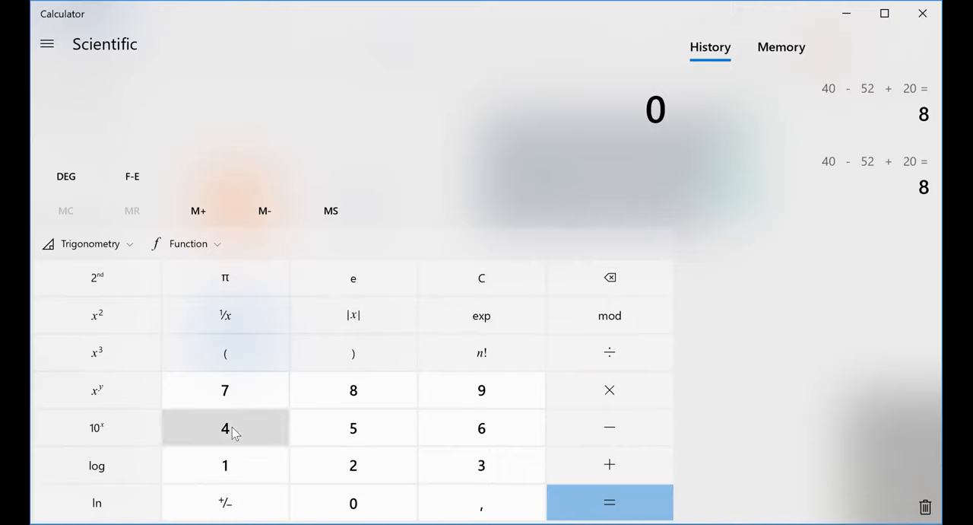
Step: Enter 40 − 52 × 20 and evaluate it to get -1 000
{"action": "left_click", "coordinate": [224, 427]}
{"action": "type", "text": "52"}
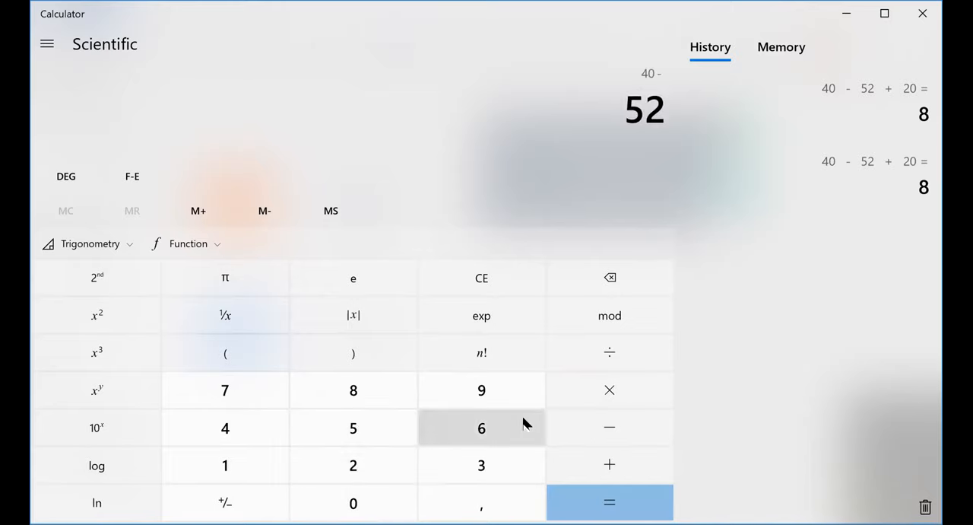
{"action": "mouse_move", "coordinate": [609, 389]}
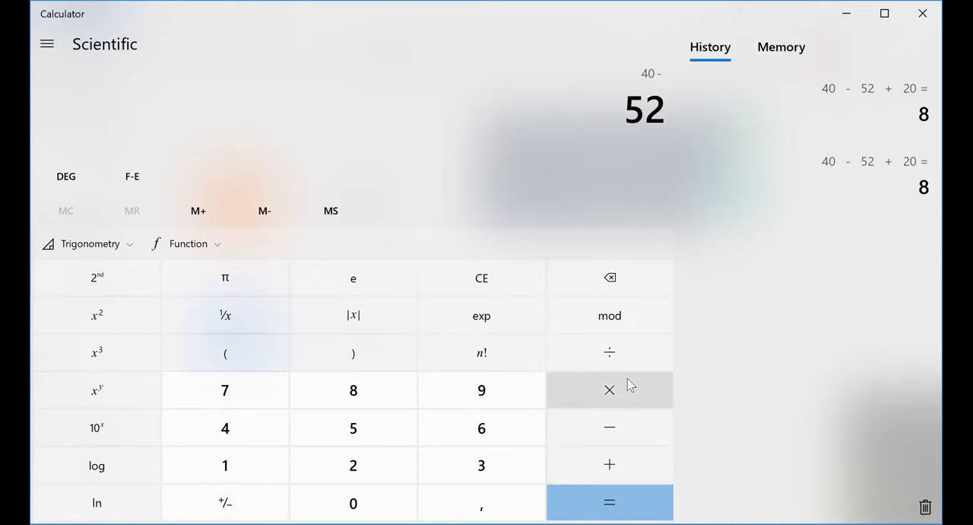
{"action": "left_click", "coordinate": [609, 390]}
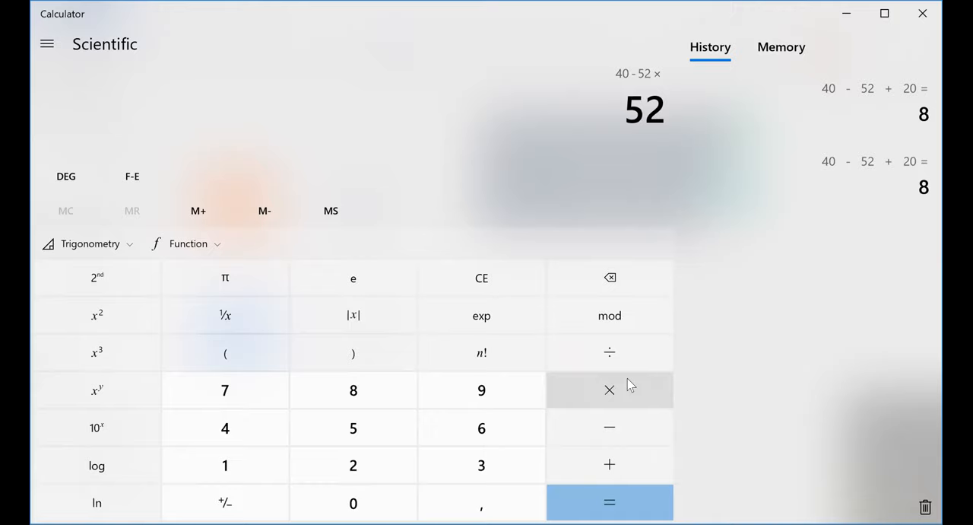
{"action": "mouse_move", "coordinate": [609, 315]}
{"action": "type", "text": "20"}
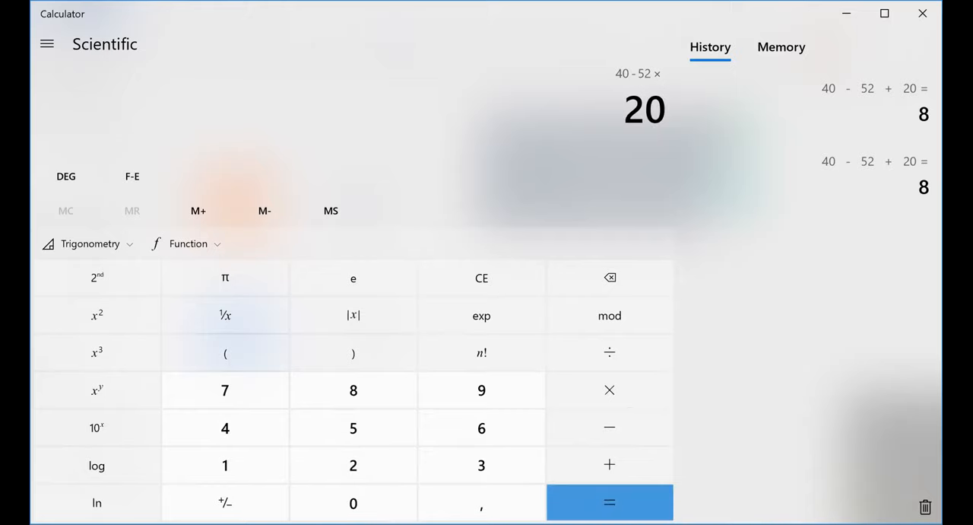
{"action": "left_click", "coordinate": [608, 502]}
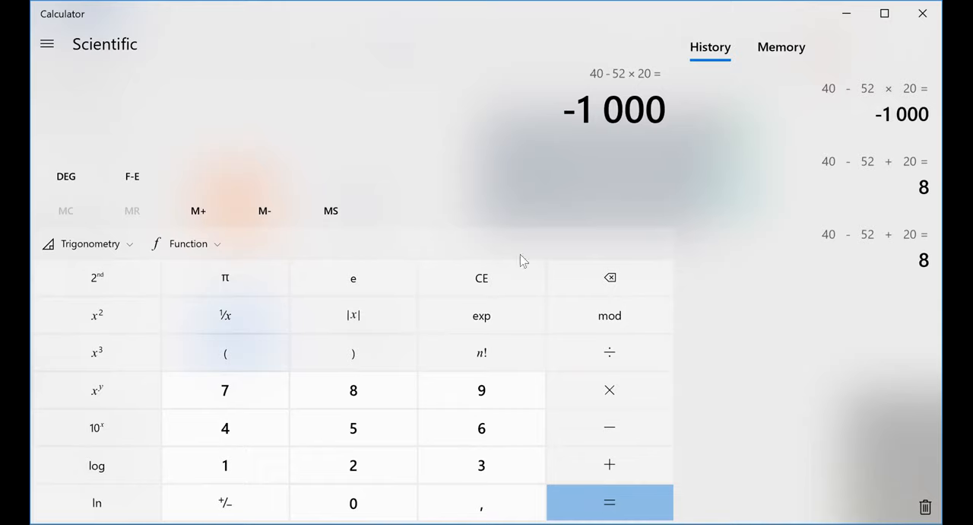
{"action": "mouse_move", "coordinate": [609, 142]}
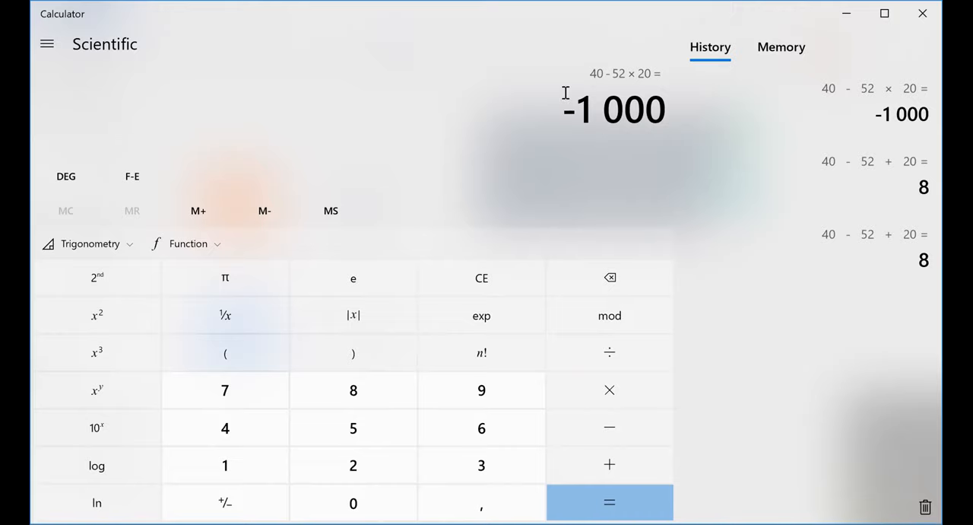
{"action": "mouse_move", "coordinate": [654, 156]}
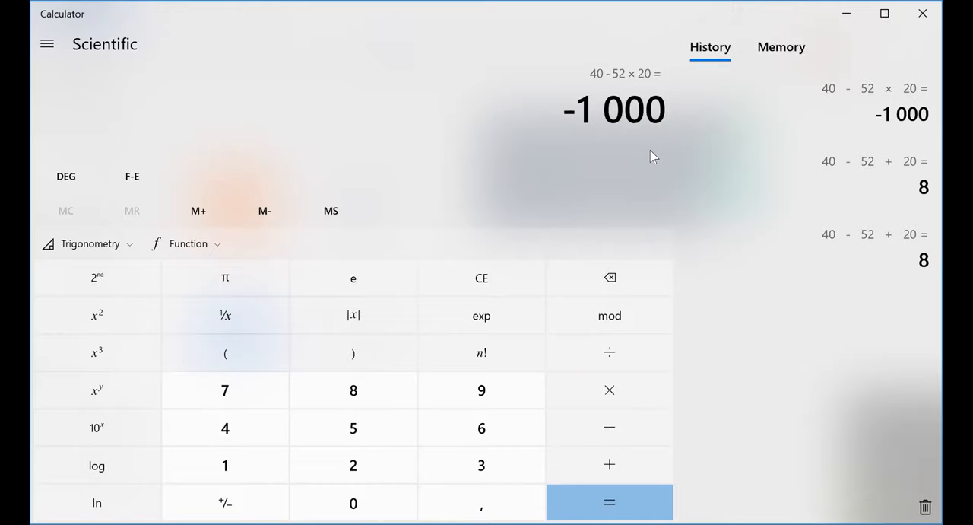
{"action": "mouse_move", "coordinate": [447, 261]}
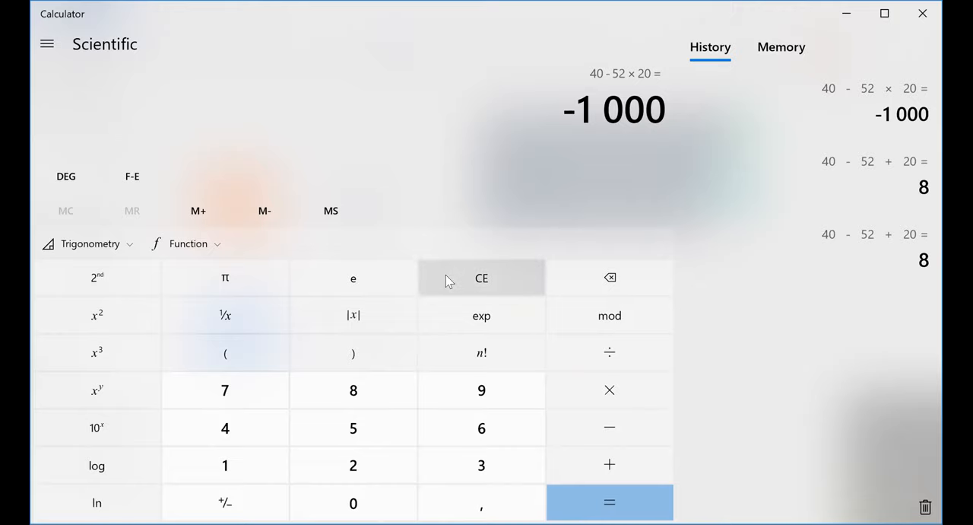
{"action": "mouse_move", "coordinate": [443, 283]}
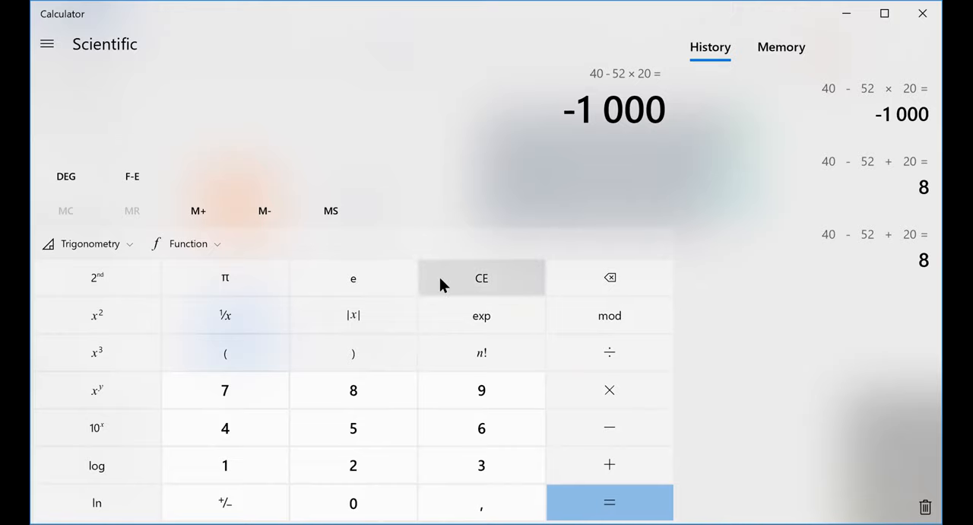
Step: Clear the entry, then evaluate 40 − (52 + 20) with parentheses to get -32
{"action": "left_click", "coordinate": [481, 278]}
{"action": "type", "text": "40"}
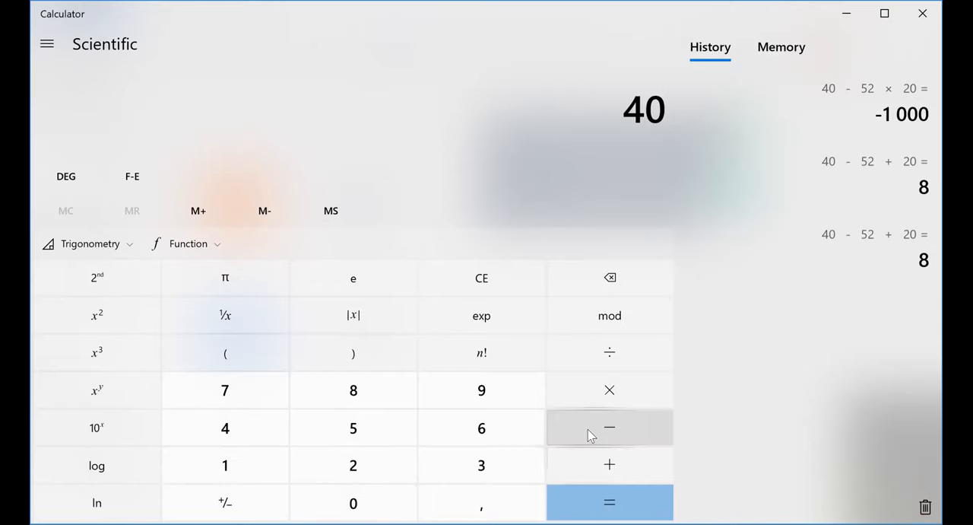
{"action": "left_click", "coordinate": [609, 428]}
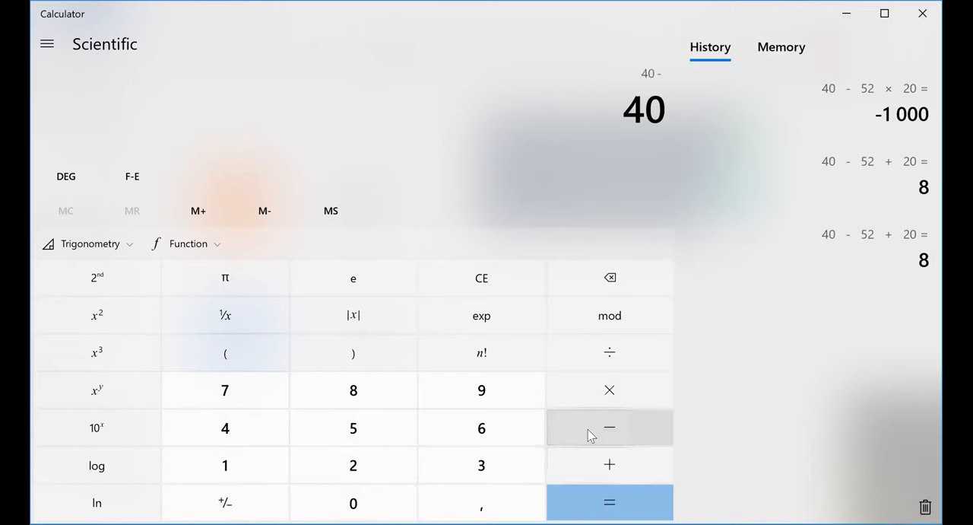
{"action": "left_click", "coordinate": [224, 352]}
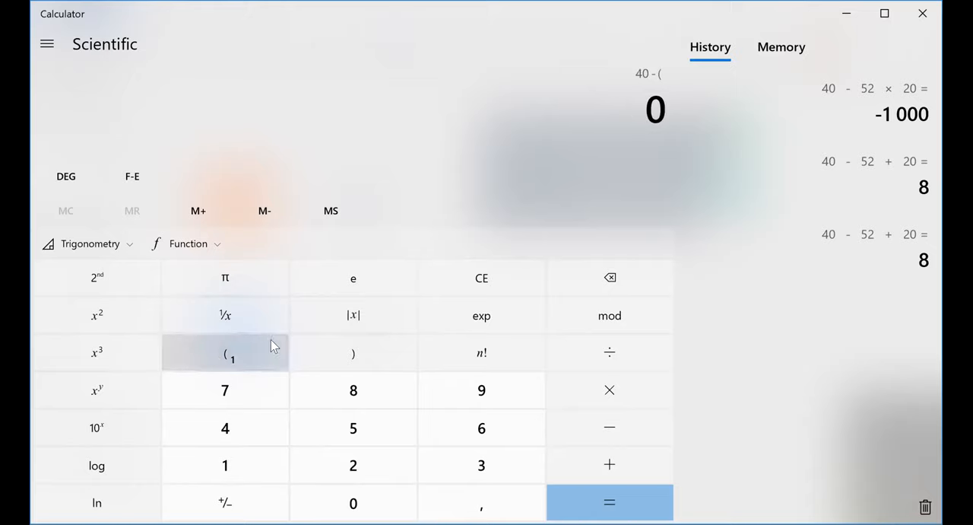
{"action": "left_click", "coordinate": [353, 427]}
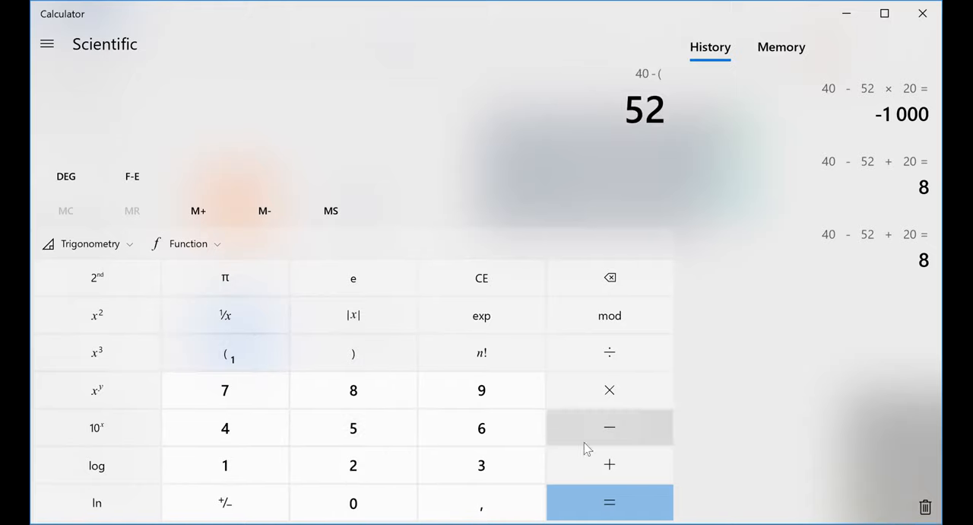
{"action": "left_click", "coordinate": [609, 465]}
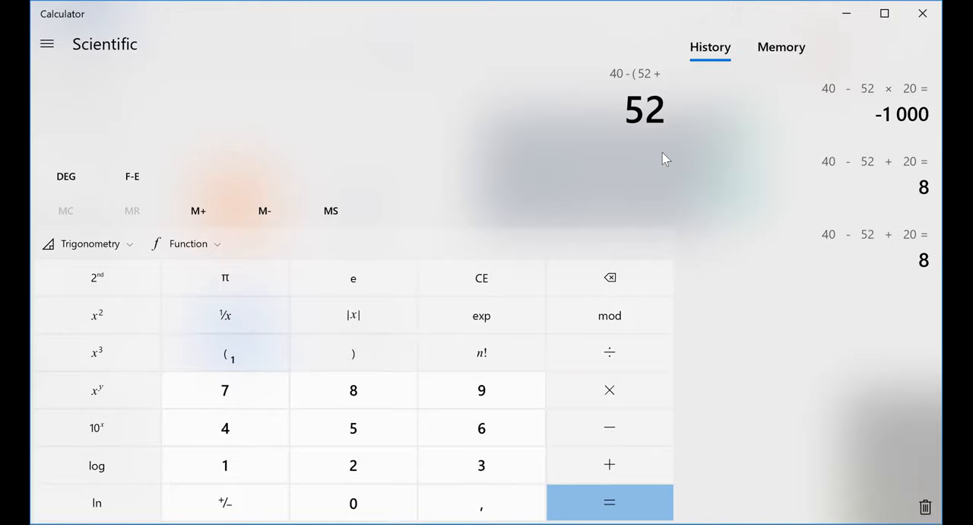
{"action": "mouse_move", "coordinate": [647, 157]}
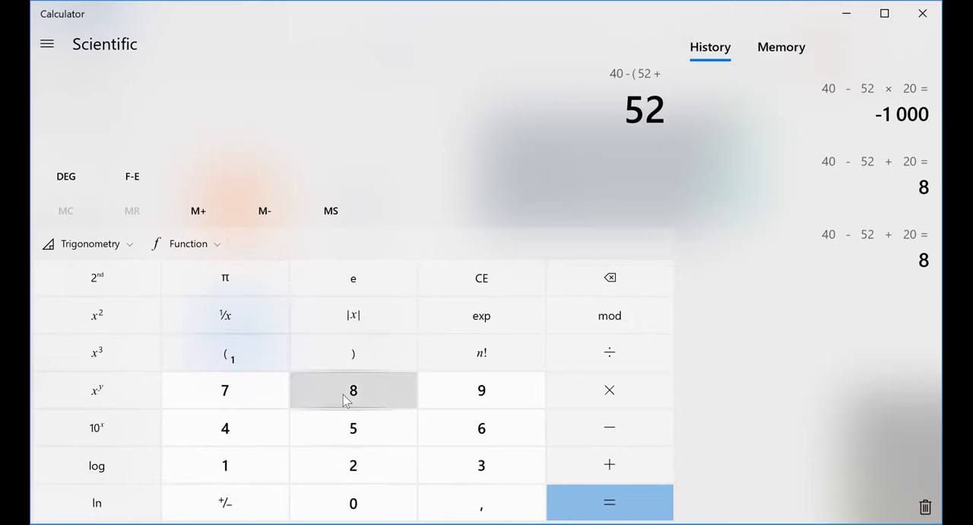
{"action": "mouse_move", "coordinate": [353, 427]}
{"action": "type", "text": "20"}
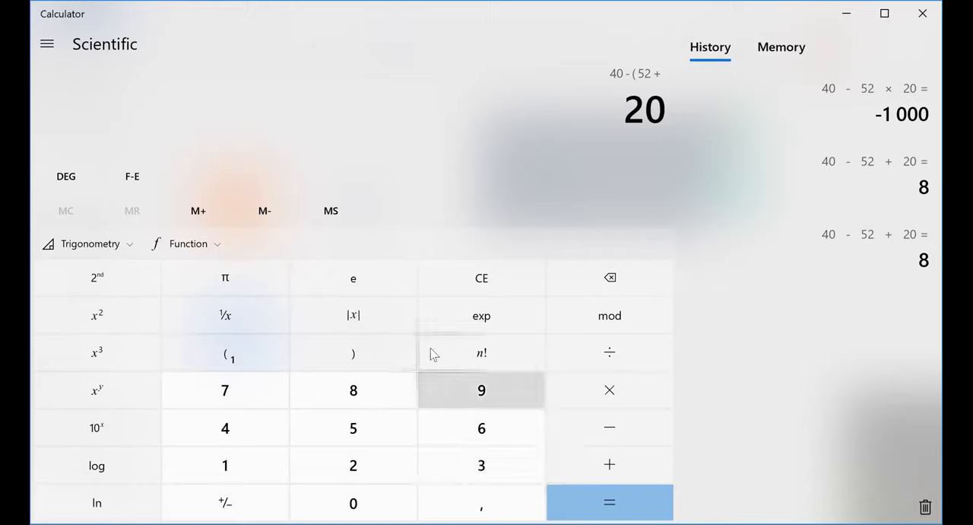
{"action": "left_click", "coordinate": [353, 352]}
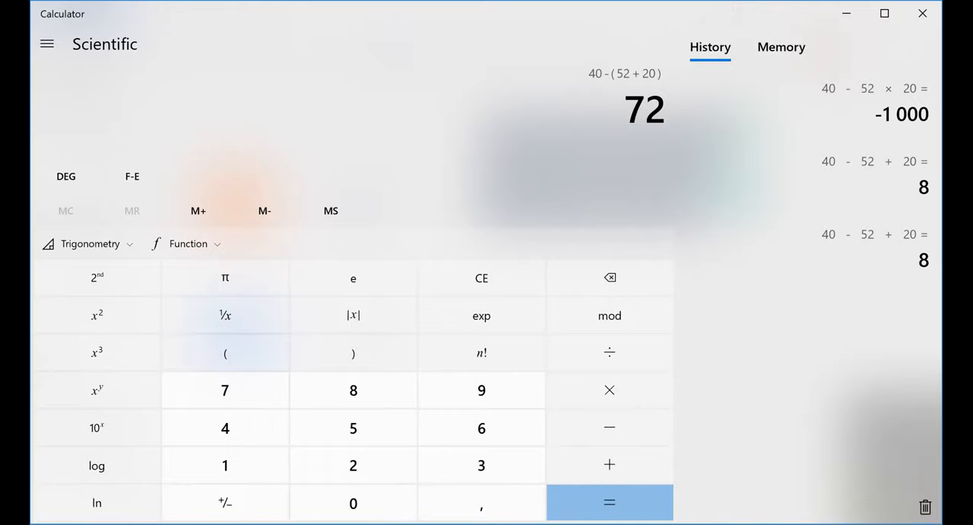
{"action": "left_click", "coordinate": [609, 501]}
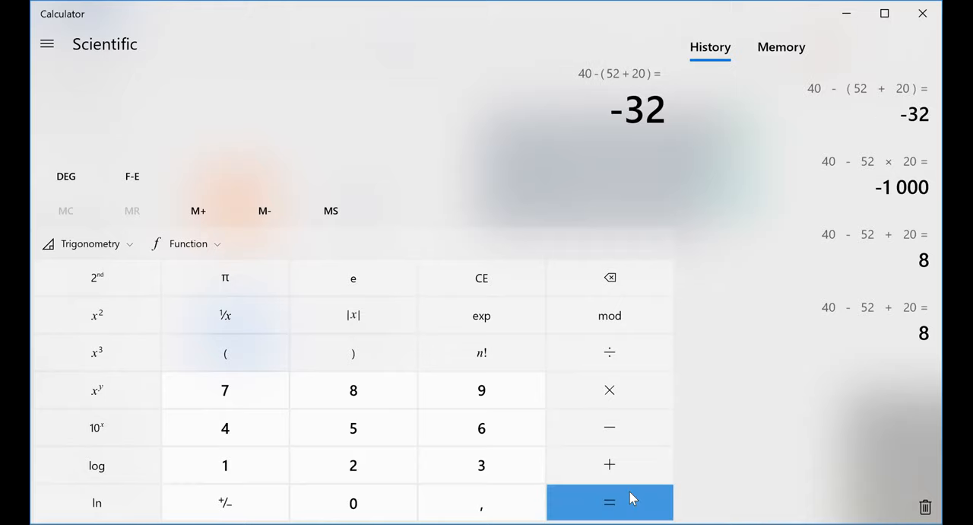